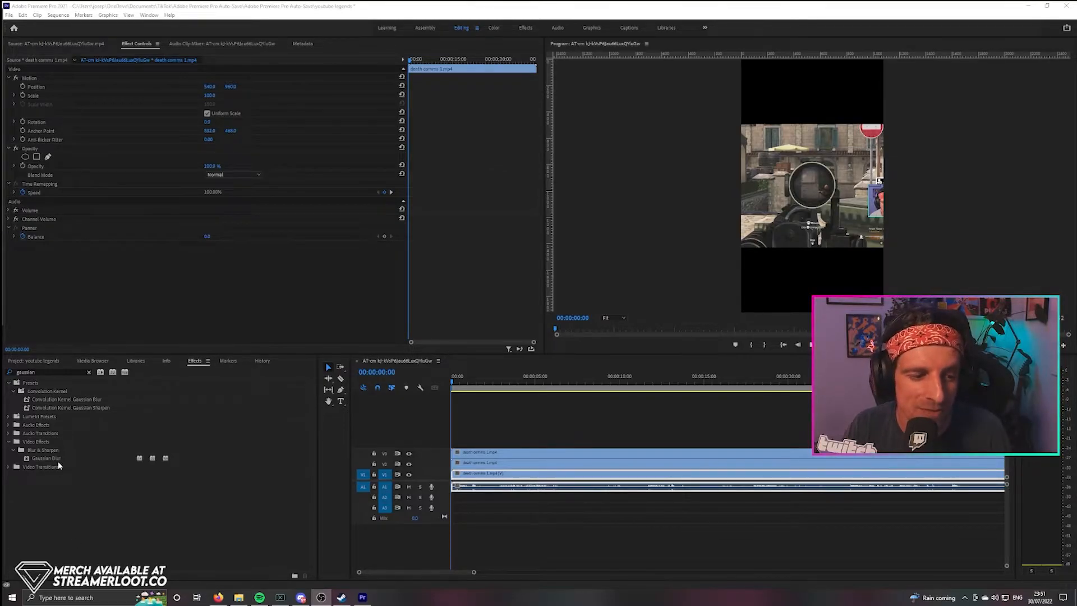
- Apply Gaussian Blur at blurriness 21 to the bottom clip and scale it to 240
{"action": "double_click", "coordinate": [46, 458]}
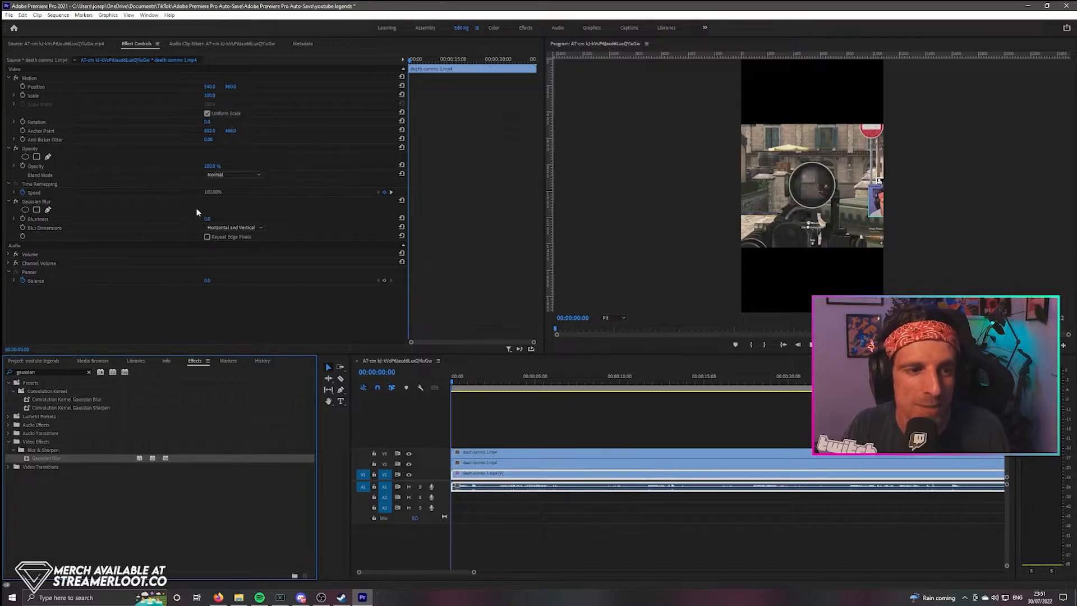
{"action": "left_click", "coordinate": [208, 219]}
{"action": "type", "text": "21"}
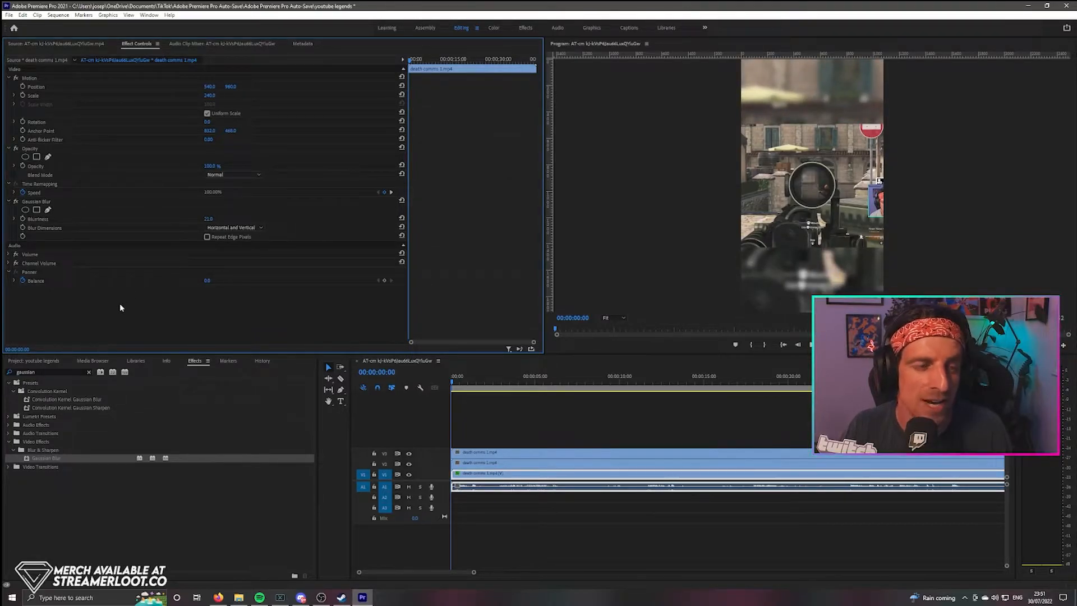
- Save the clip's Motion settings as a preset named 'Bottom Layer Size'
{"action": "right_click", "coordinate": [38, 77]}
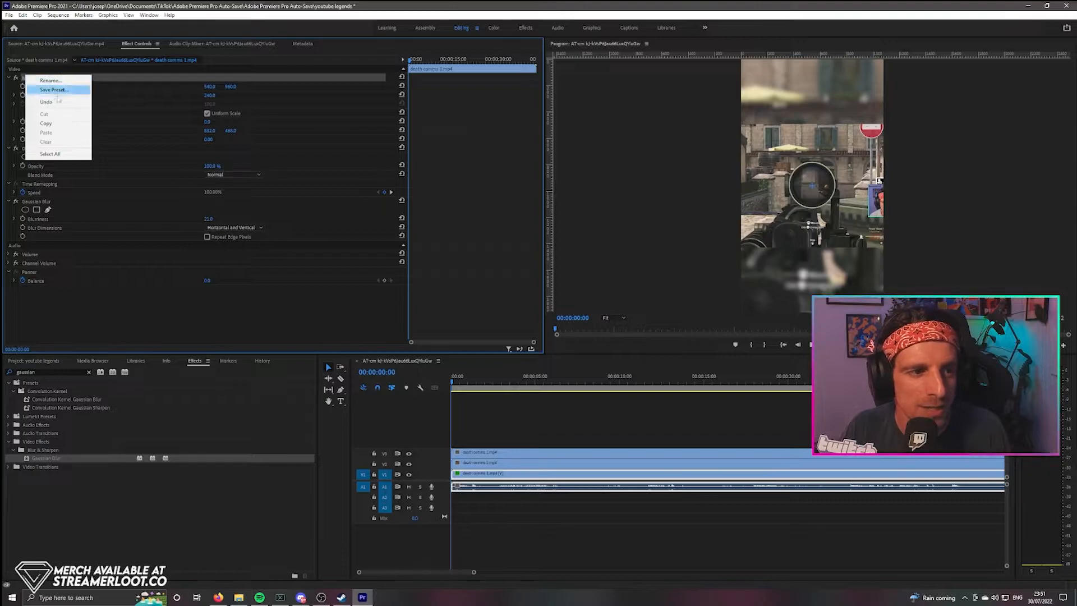
{"action": "left_click", "coordinate": [53, 90]}
{"action": "type", "text": "Bottom Lev"}
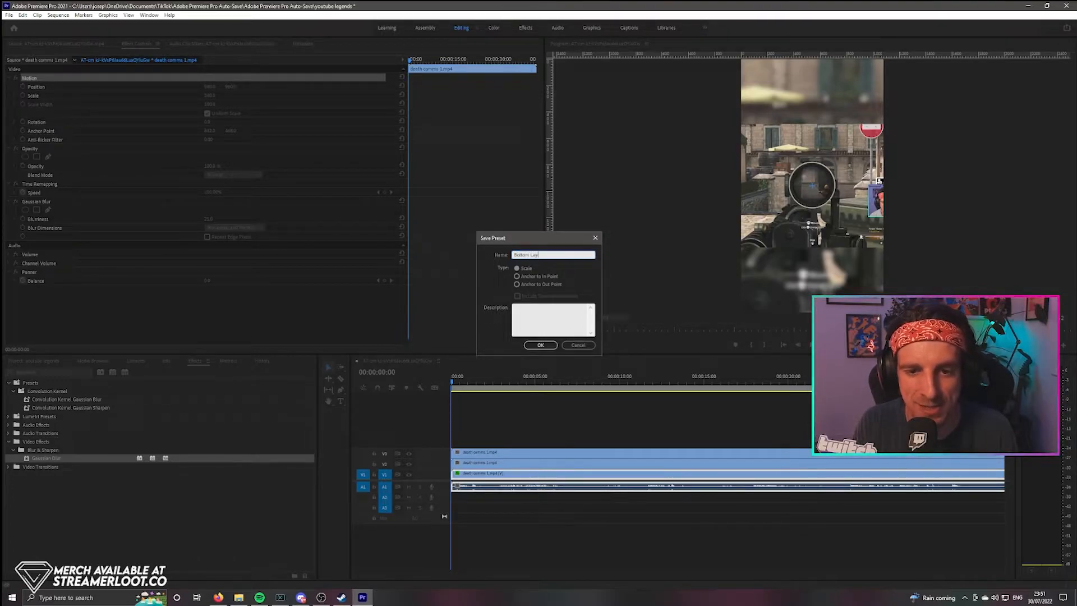
{"action": "left_click", "coordinate": [539, 345]}
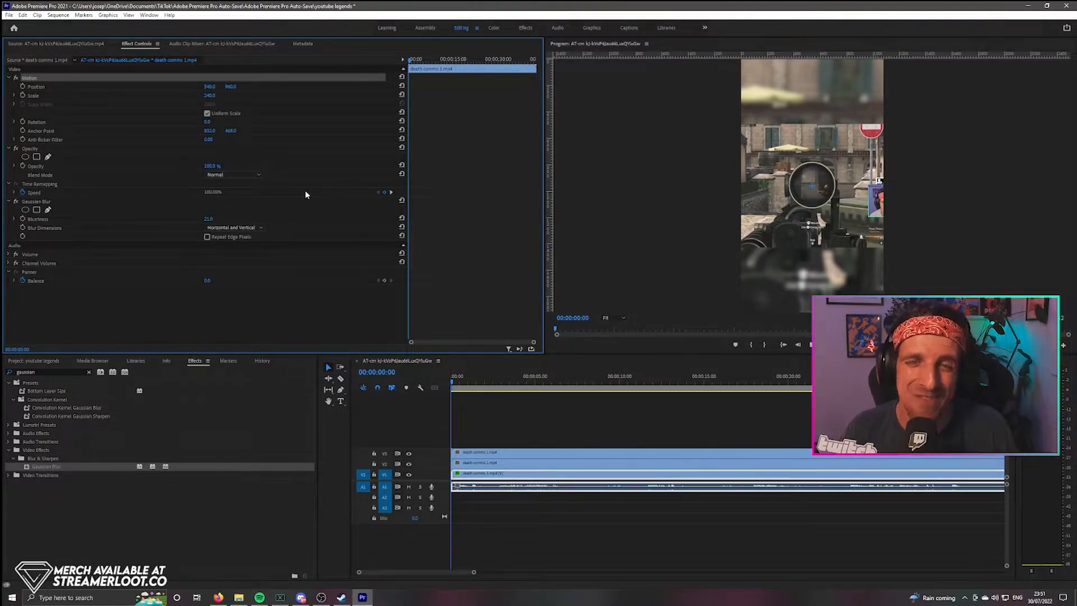
- Save the Gaussian Blur settings as a preset named 'Blurry'
{"action": "right_click", "coordinate": [38, 201]}
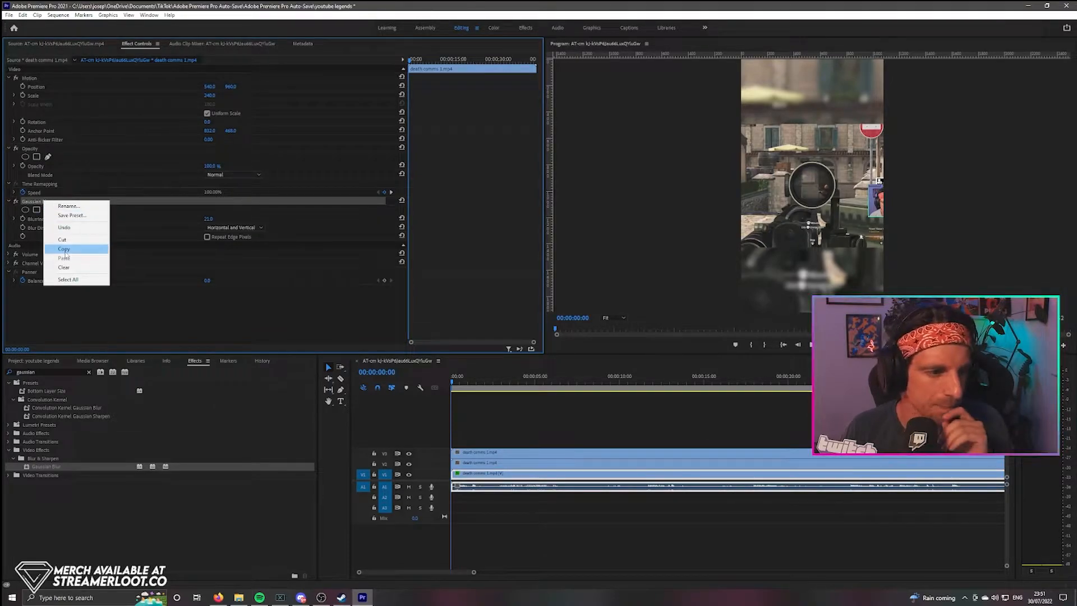
{"action": "left_click", "coordinate": [72, 216]}
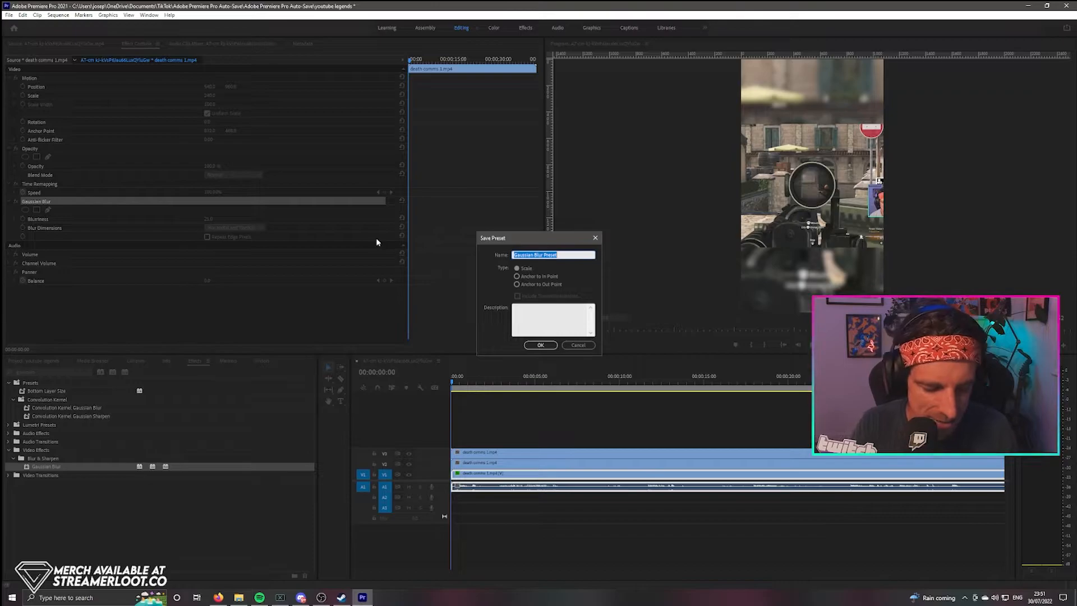
{"action": "type", "text": "Blurry"}
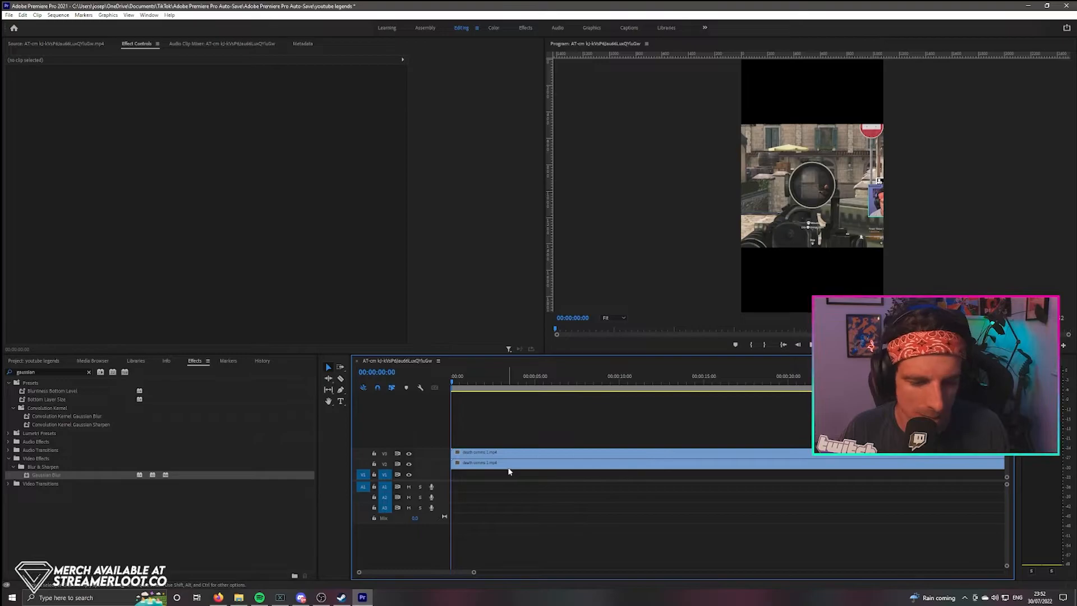
- Swap in a fresh bottom clip copy, clear the Effects search and show the Presets list
{"action": "left_click", "coordinate": [478, 473]}
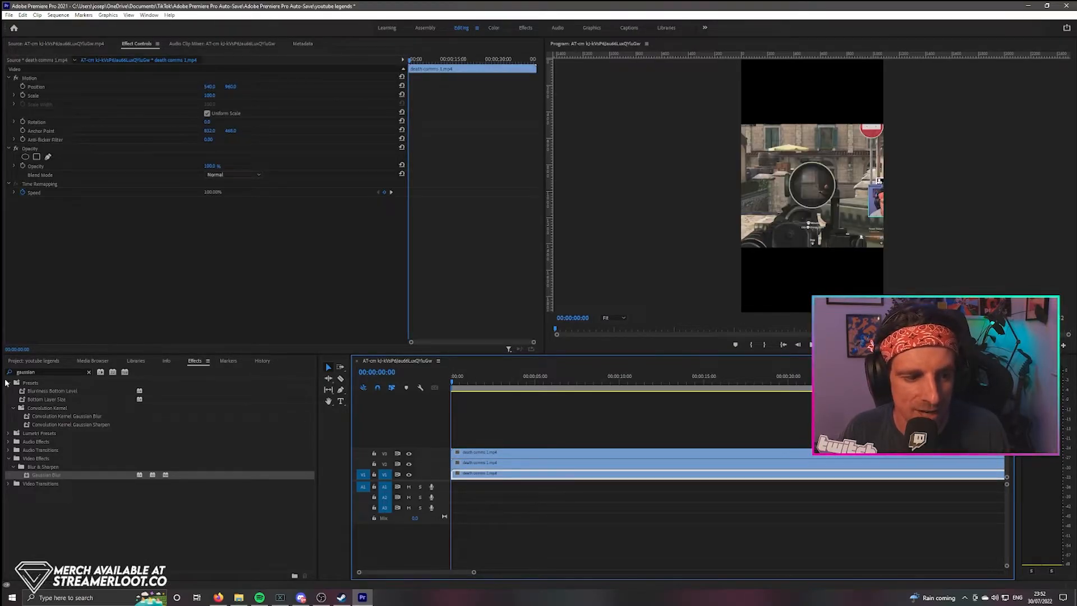
{"action": "left_click", "coordinate": [88, 371]}
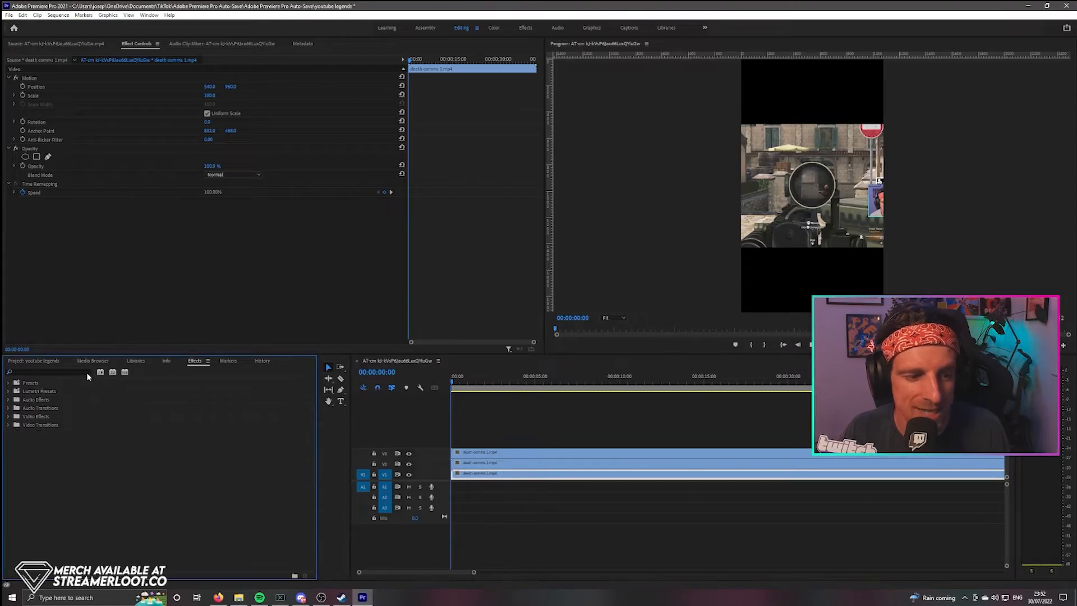
{"action": "left_click", "coordinate": [8, 382]}
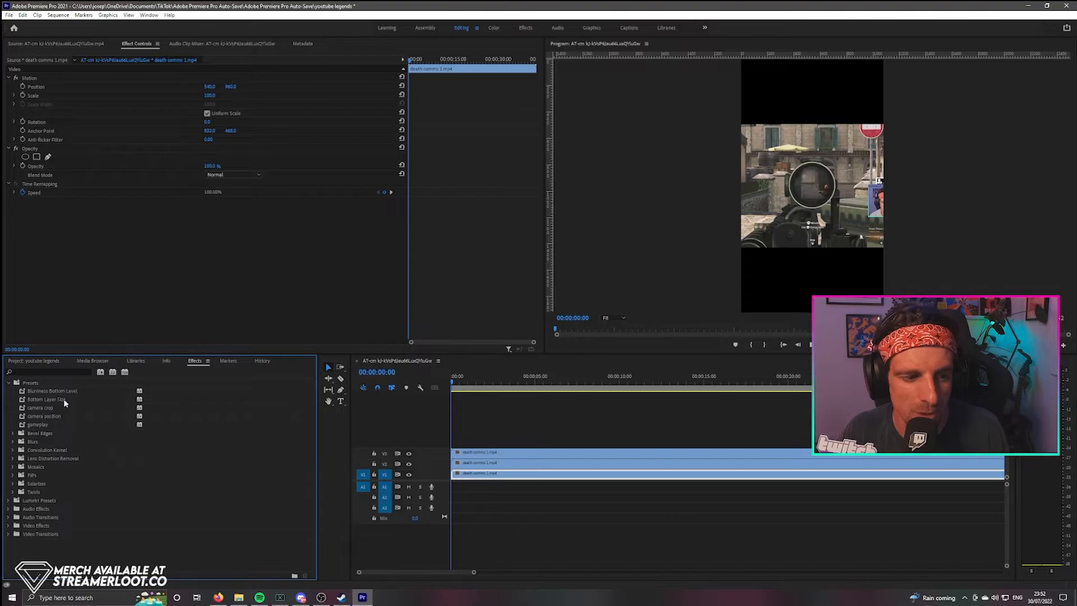
- Apply the gameplay preset to the middle clip and the Camera crop preset to another clip
{"action": "left_click", "coordinate": [53, 390]}
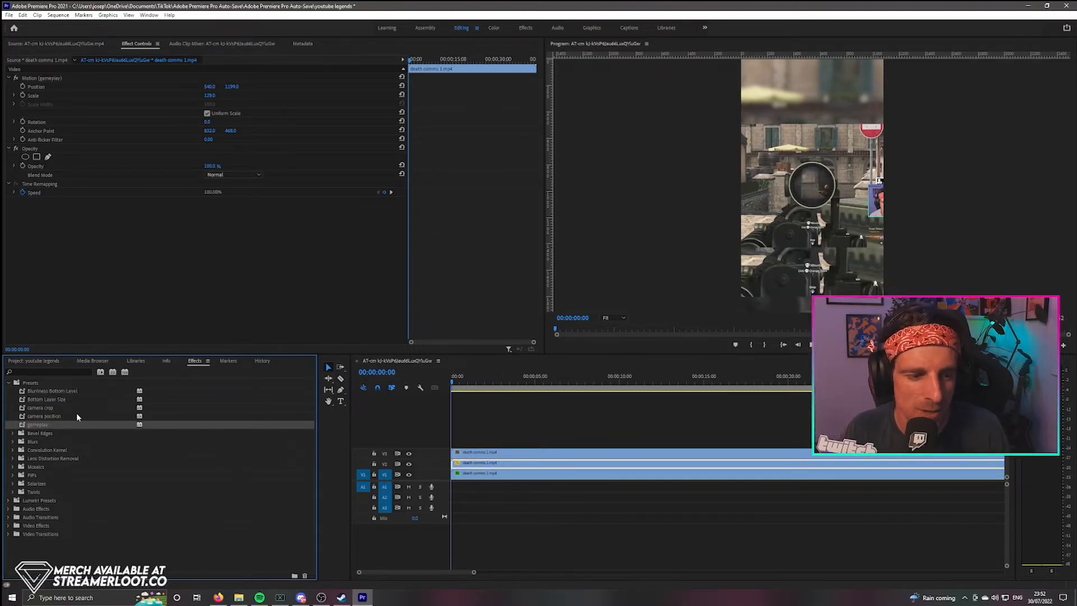
{"action": "double_click", "coordinate": [40, 407]}
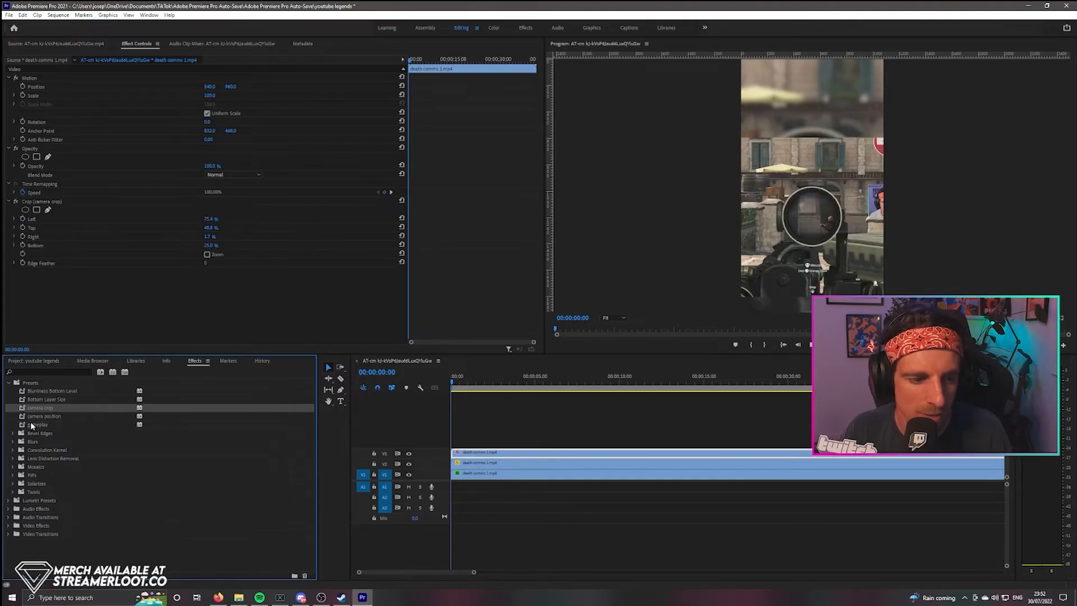